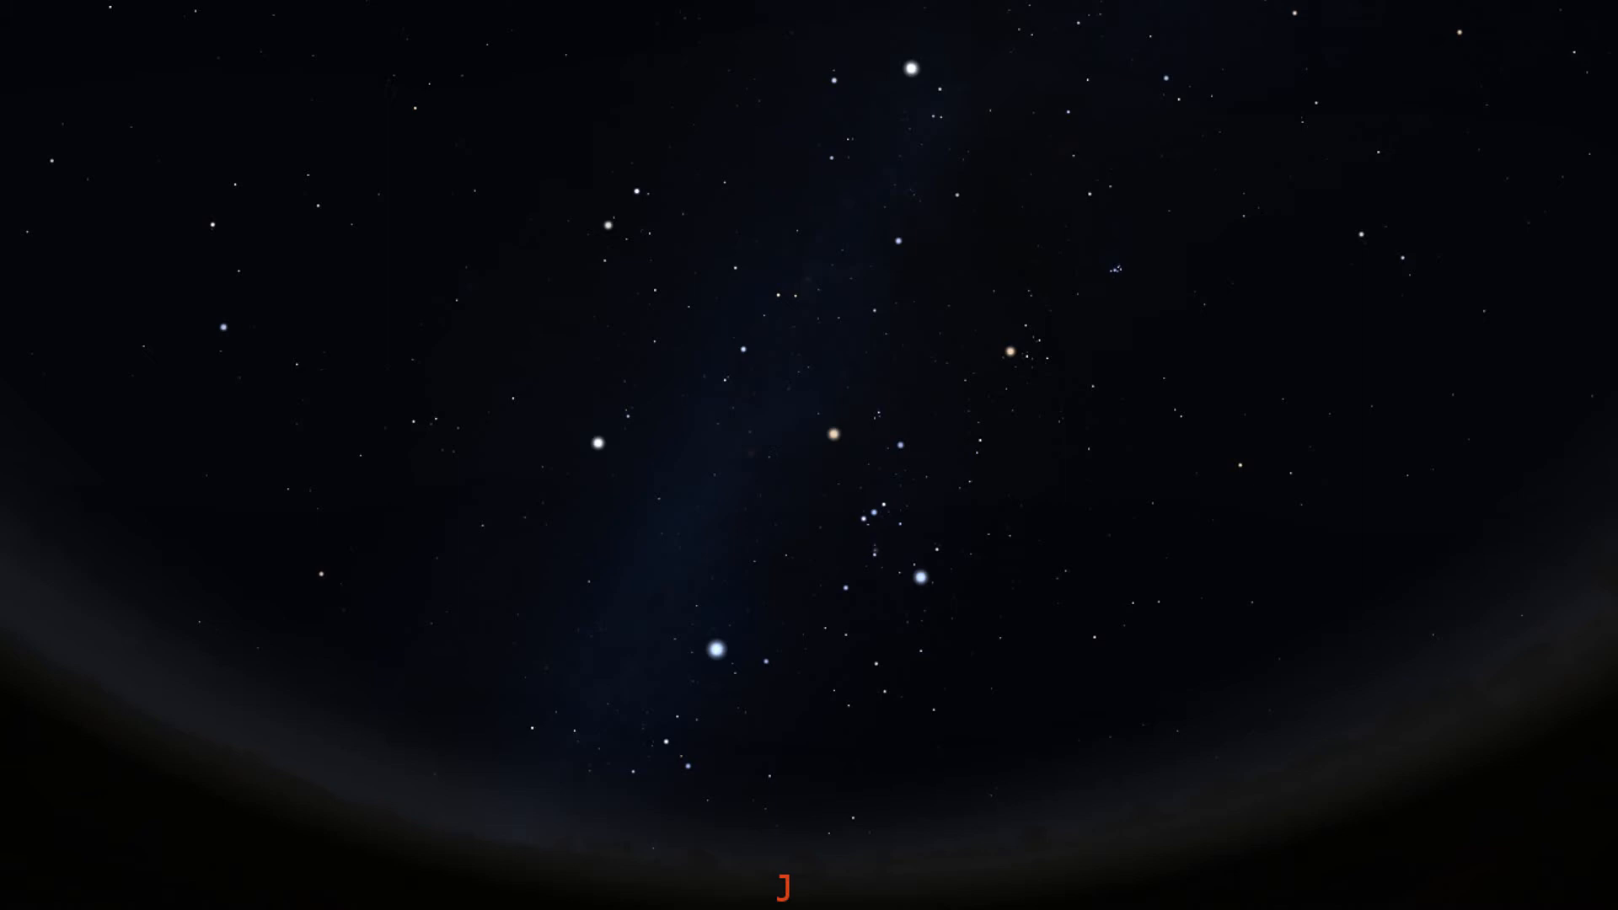
# - Select the star Rigel in Orion so its name label appears
pyautogui.click(912, 65)
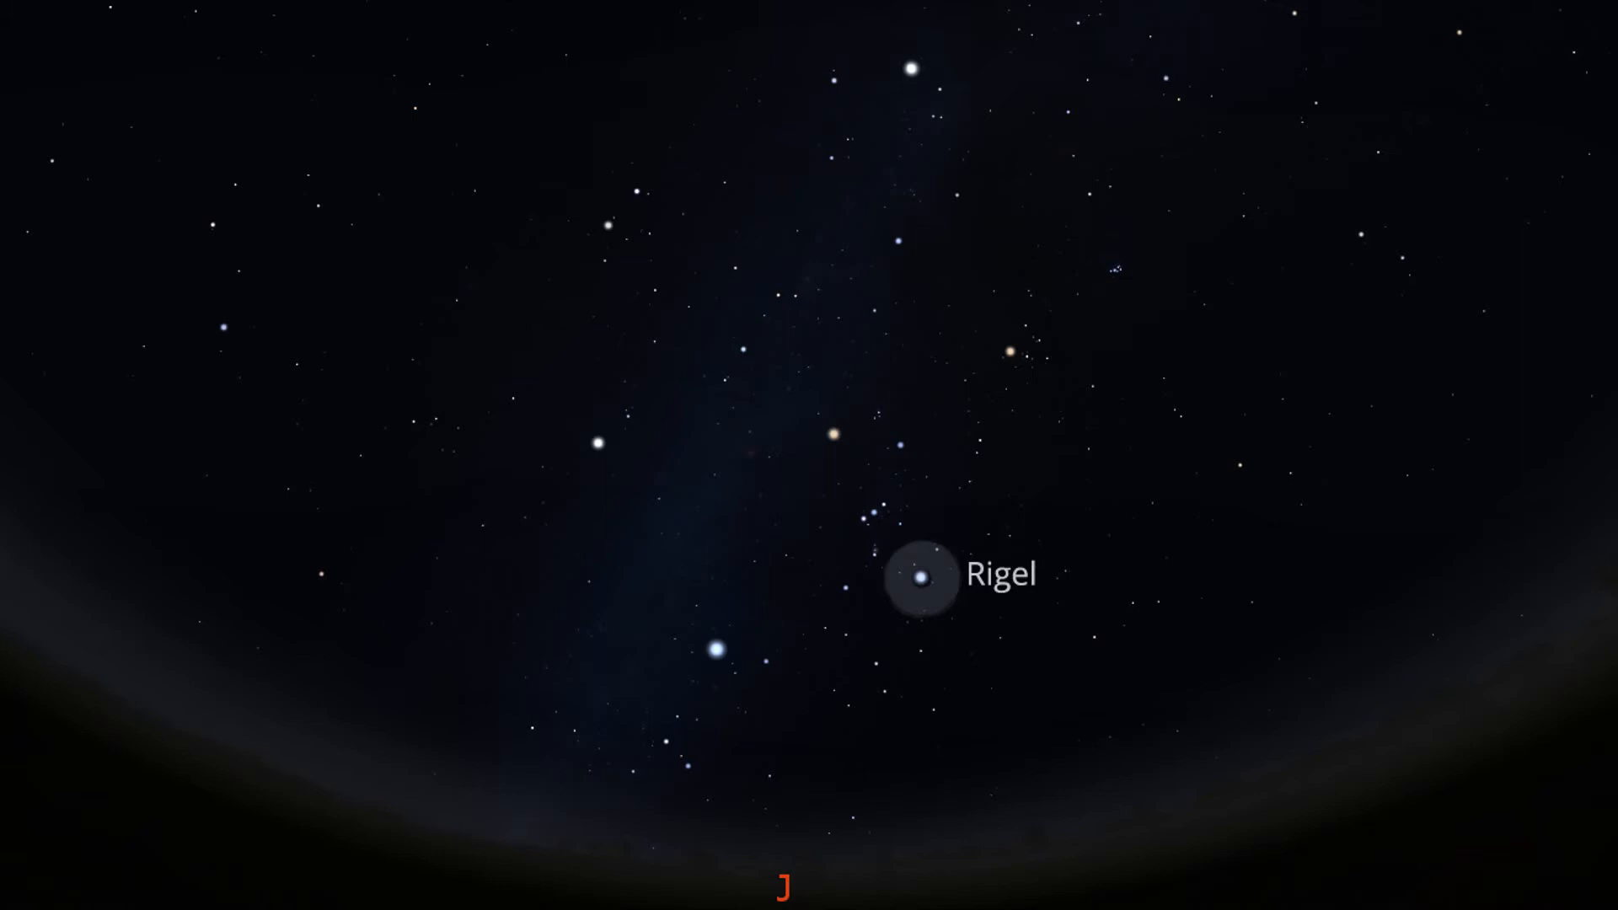
# - Clear the Rigel marker, draw the Winter Hexagon lines, and label Betelgeuse at its centre
pyautogui.click(714, 648)
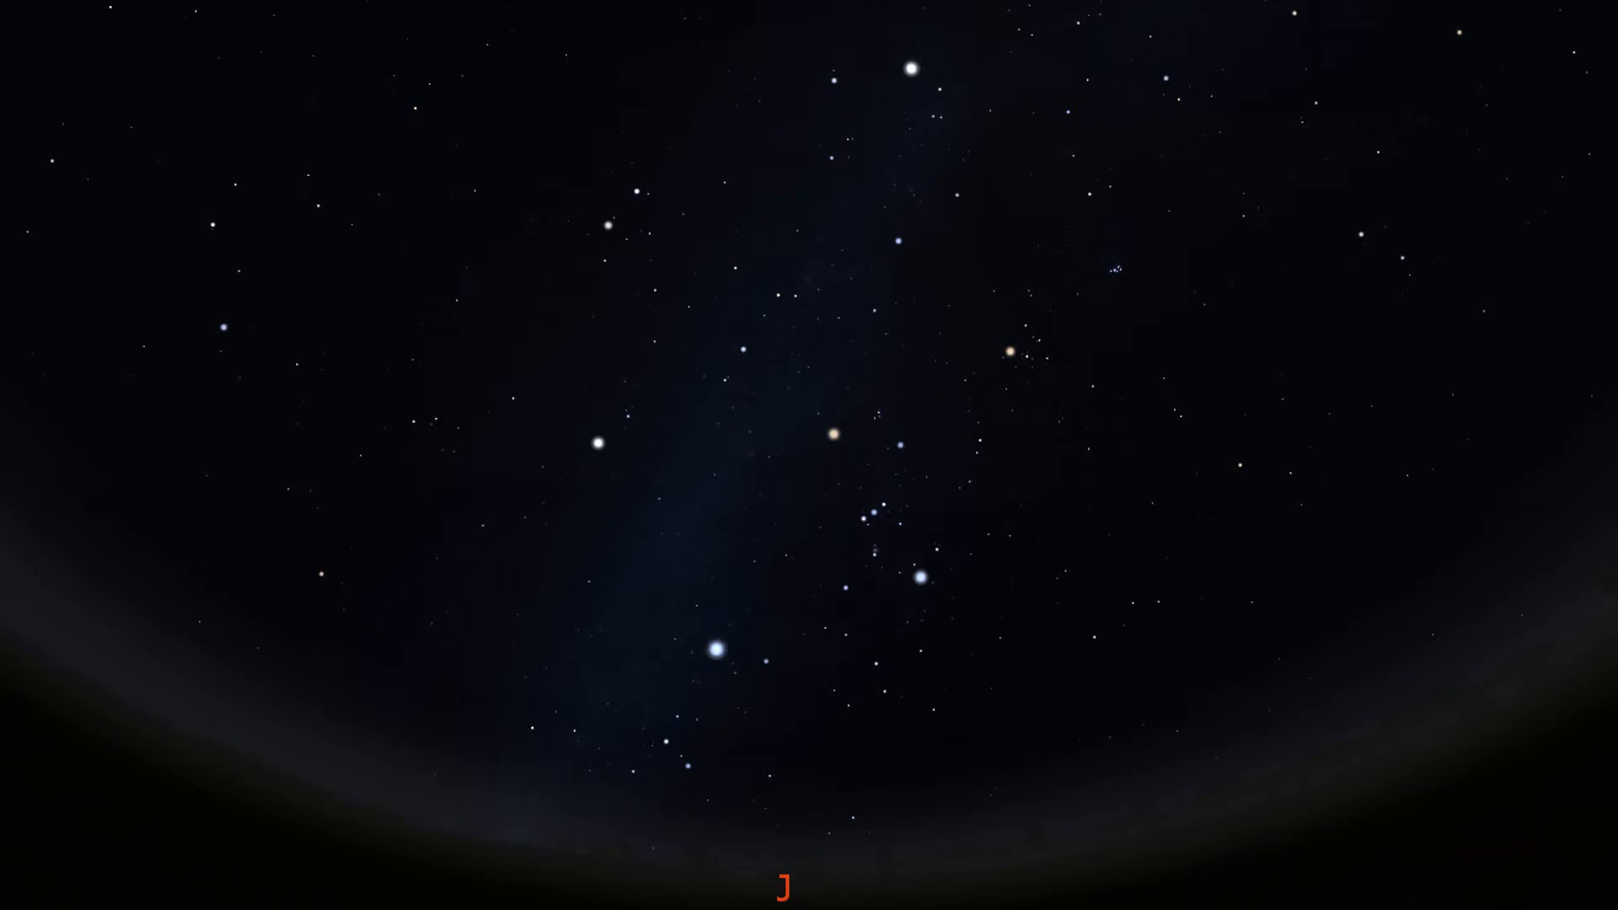
pyautogui.click(599, 444)
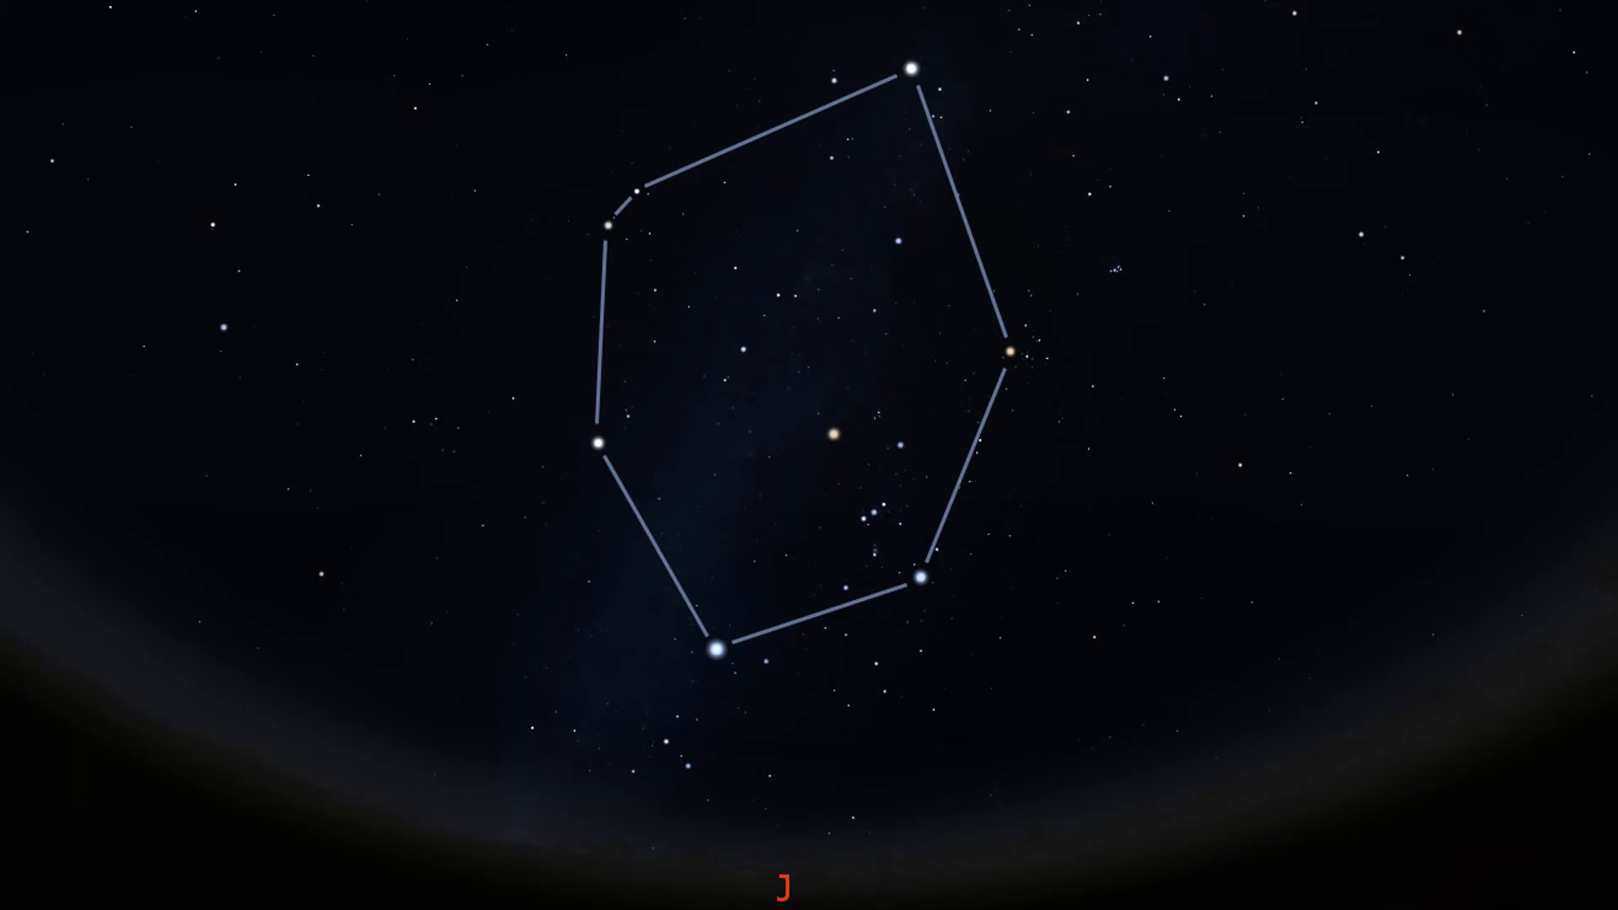
pyautogui.click(831, 436)
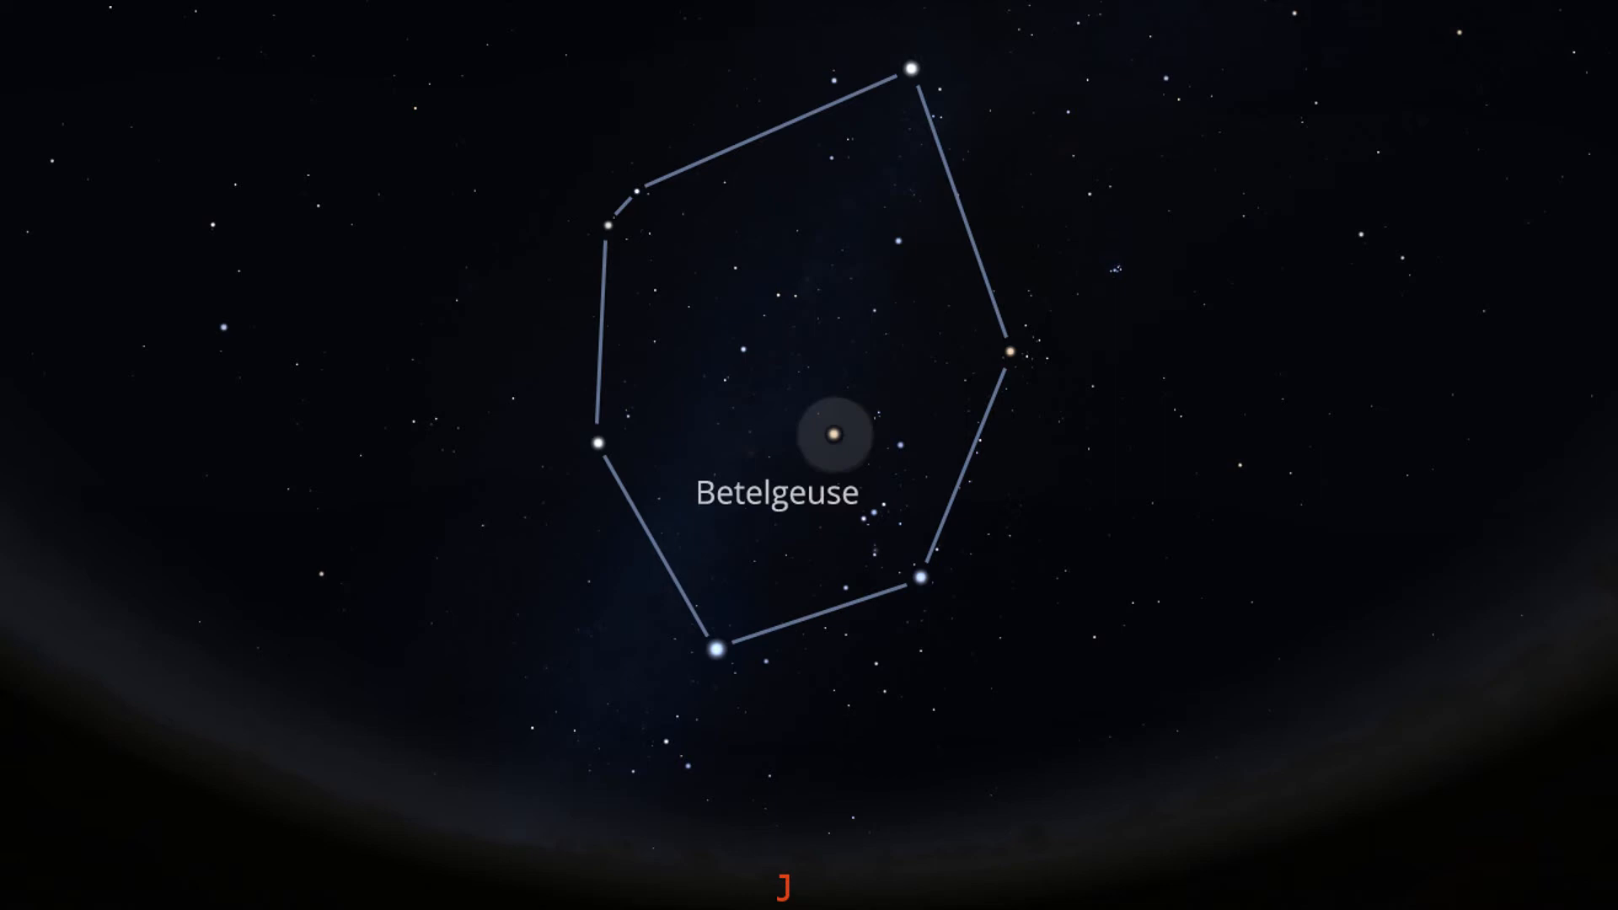
# - Swap the hexagon asterism lines for Orion's constellation stick figure
pyautogui.click(832, 435)
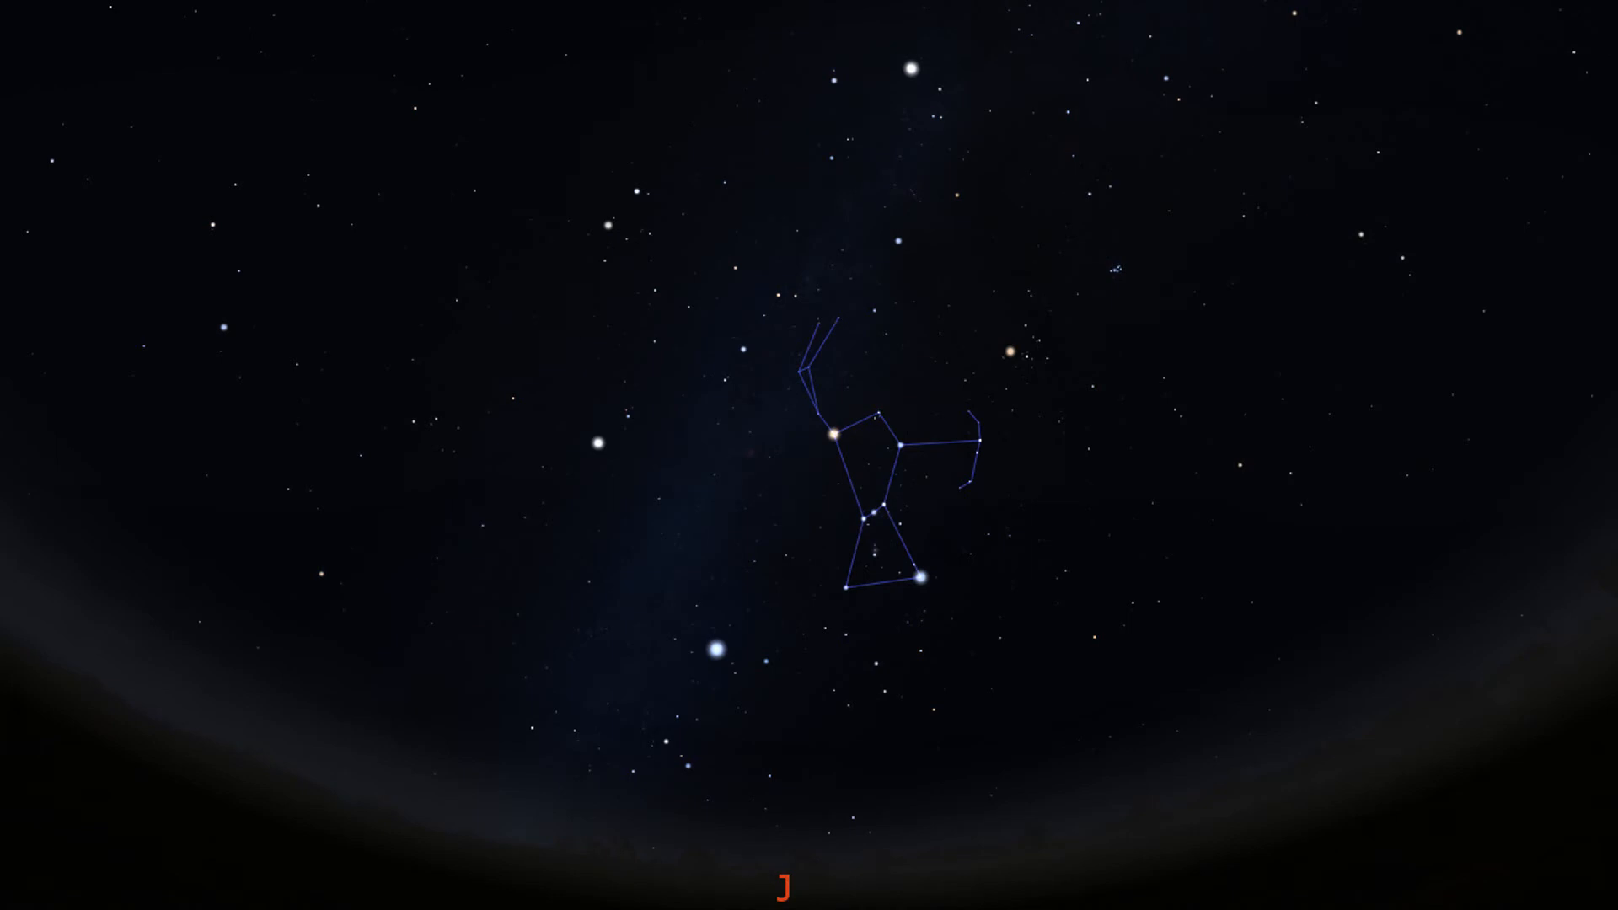
# - Turn off Orion's constellation lines and mark Betelgeuse without a name label
pyautogui.click(836, 436)
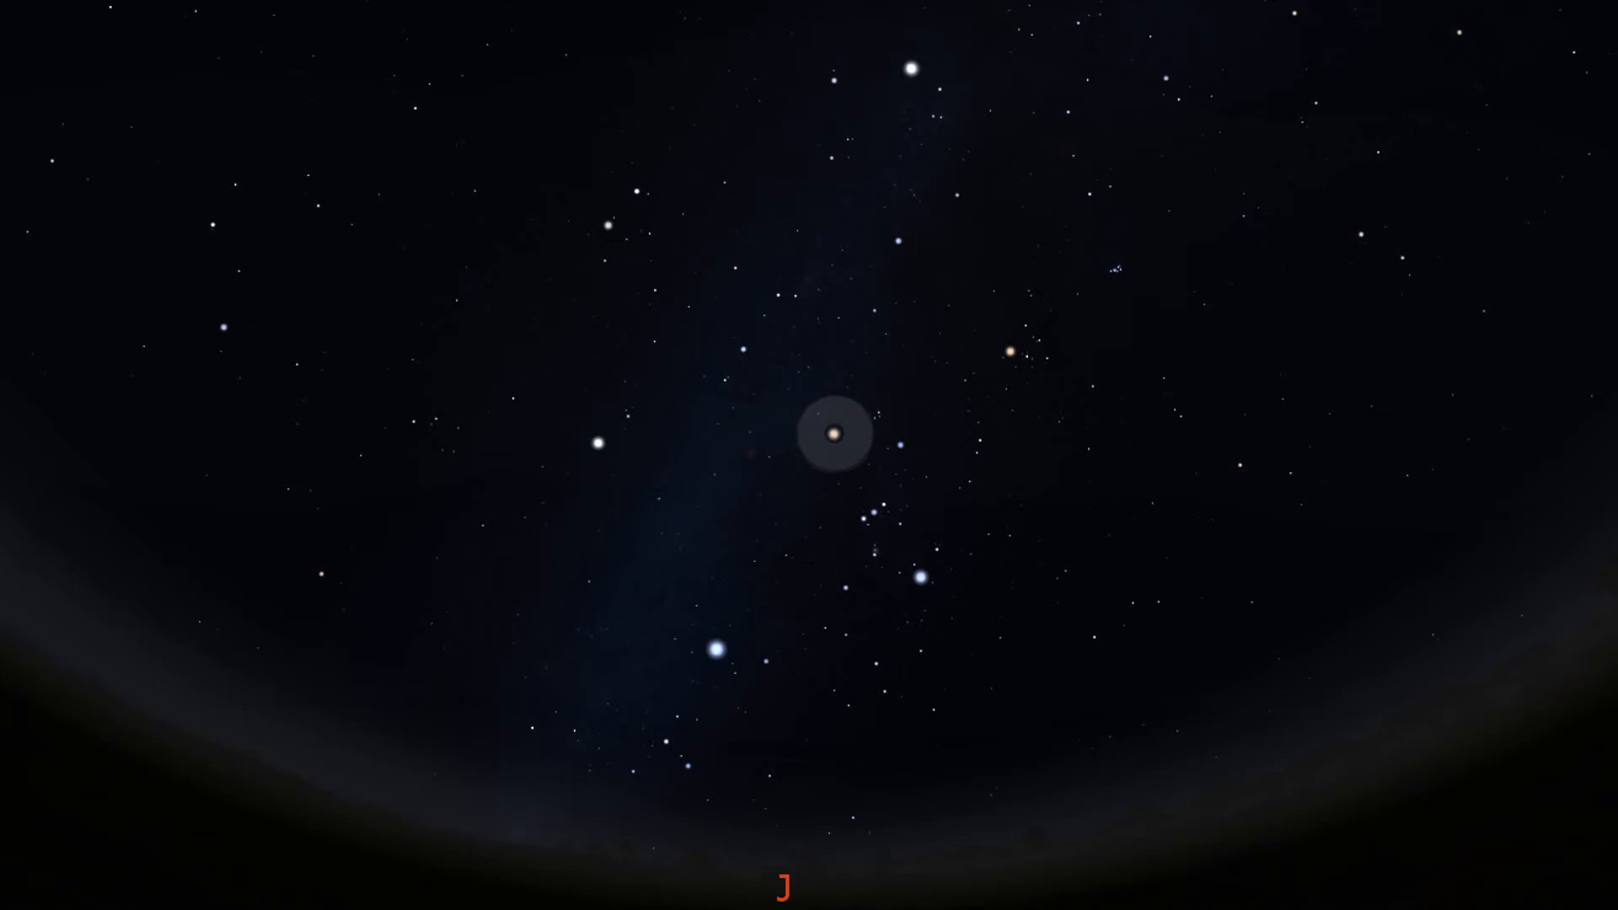
# - Deselect Betelgeuse and draw Canis Major's stick figure through Sirius
pyautogui.click(919, 576)
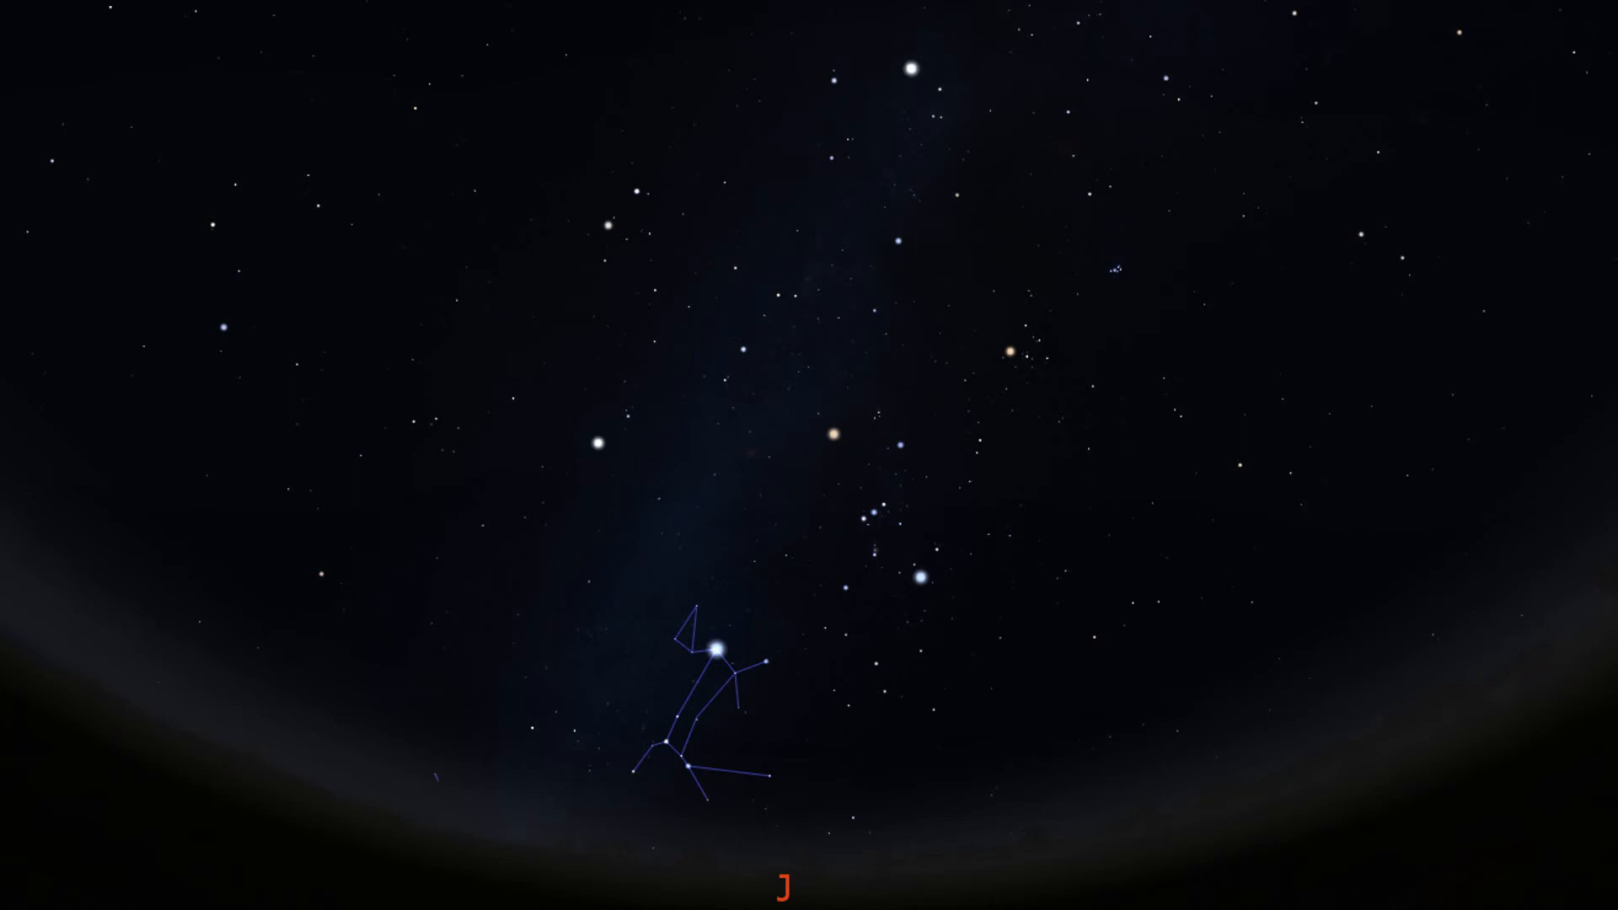
pyautogui.click(714, 647)
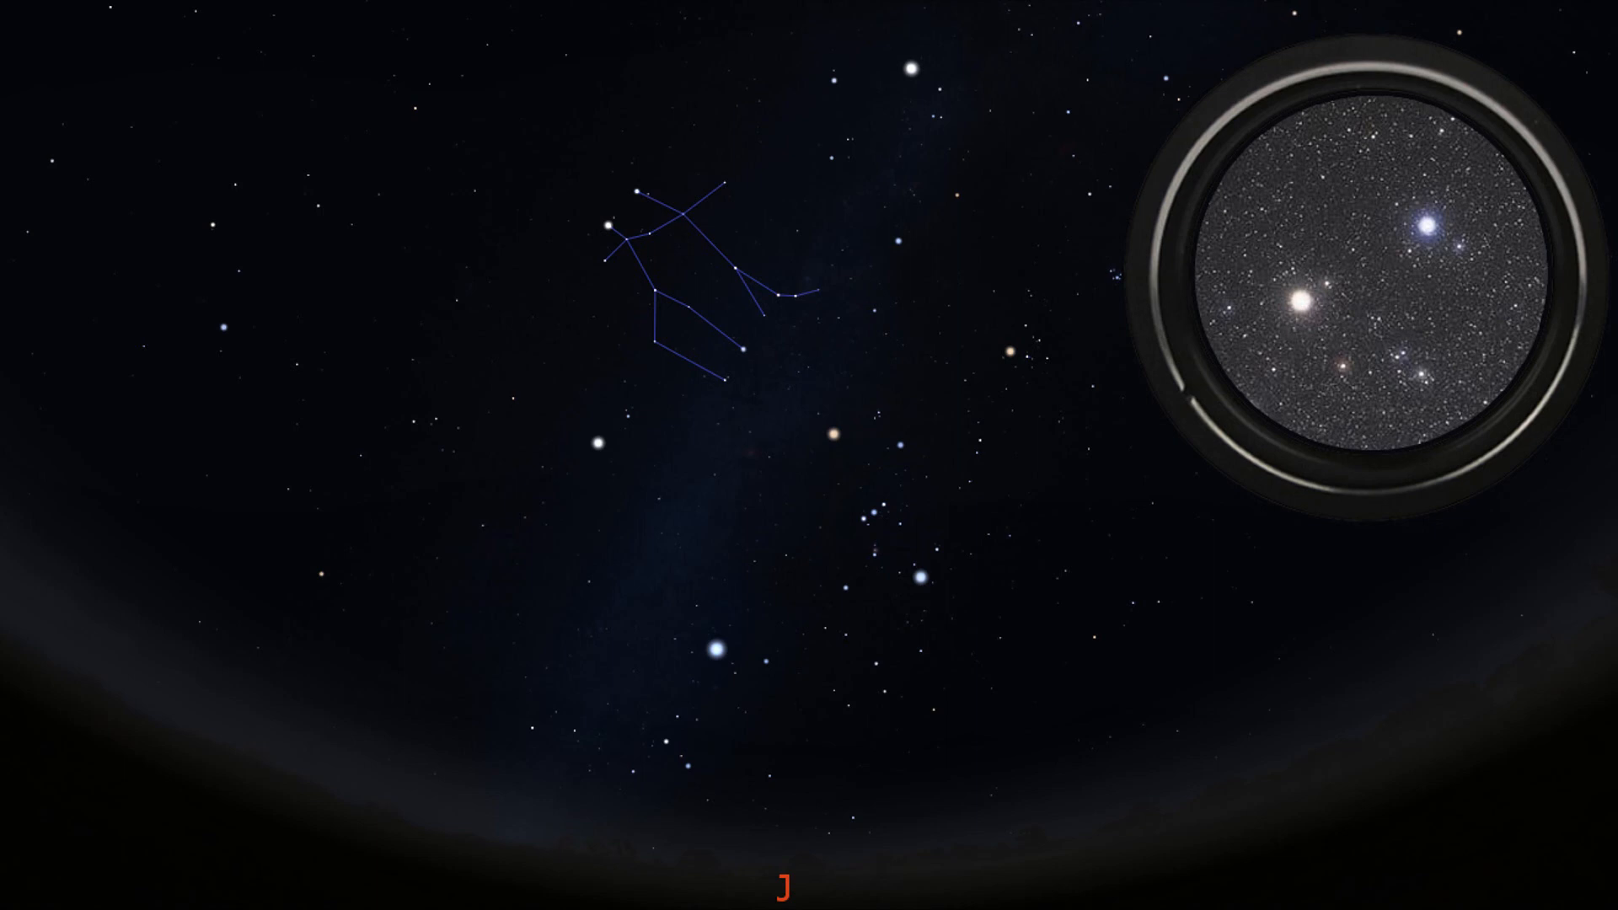
# - Hide Gemini's lines and open close-up insets of a golden and a blue-white star
pyautogui.click(640, 191)
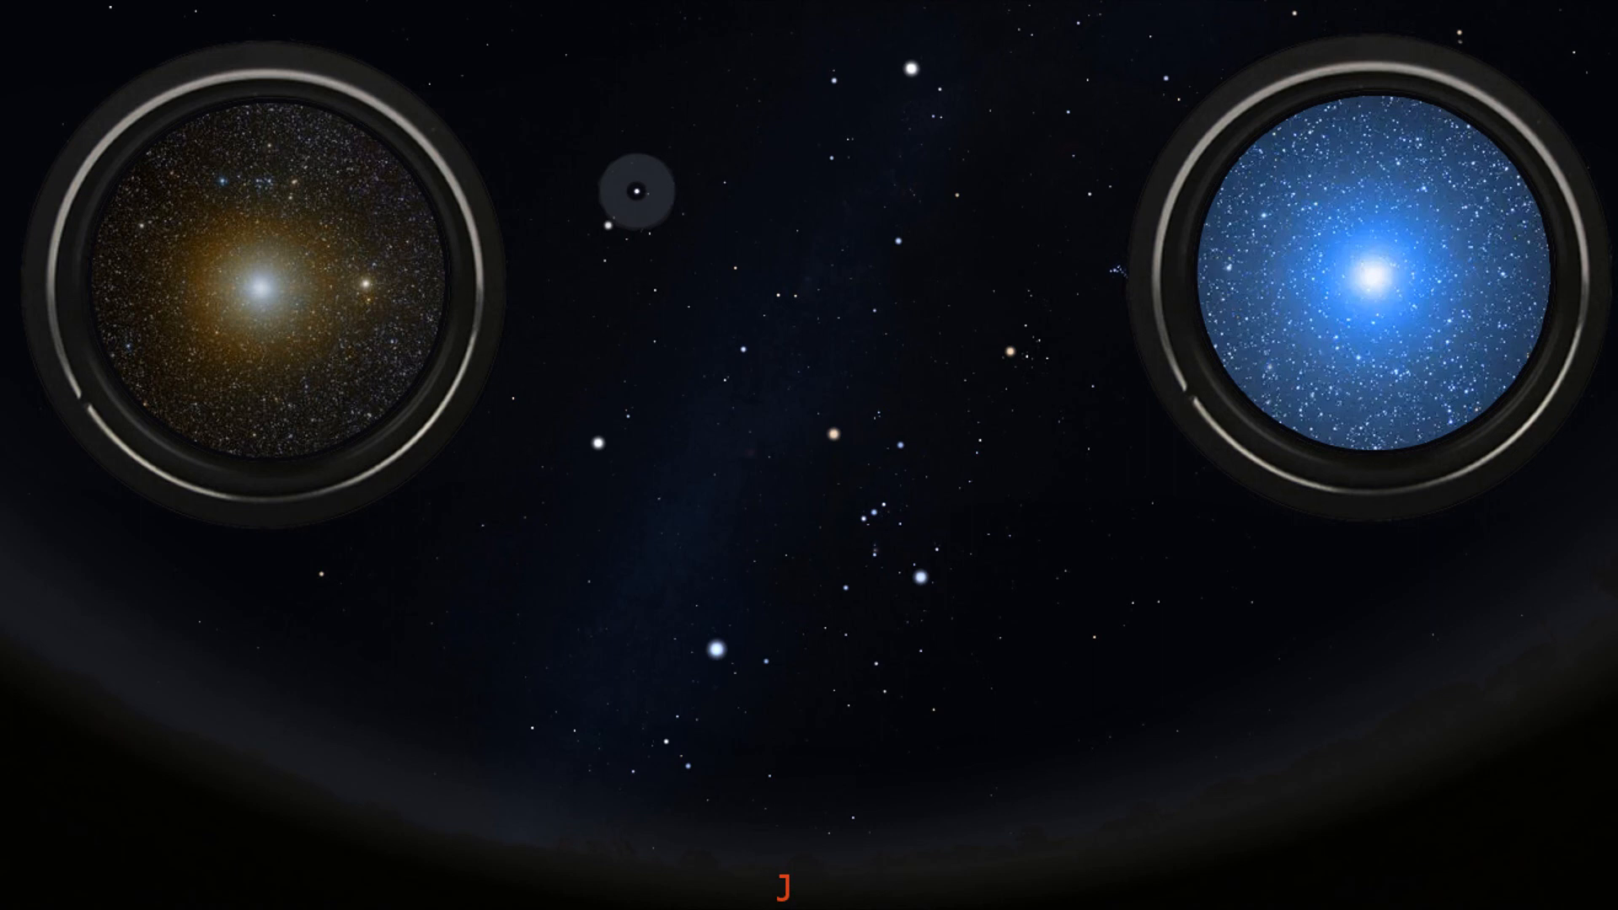
pyautogui.click(638, 192)
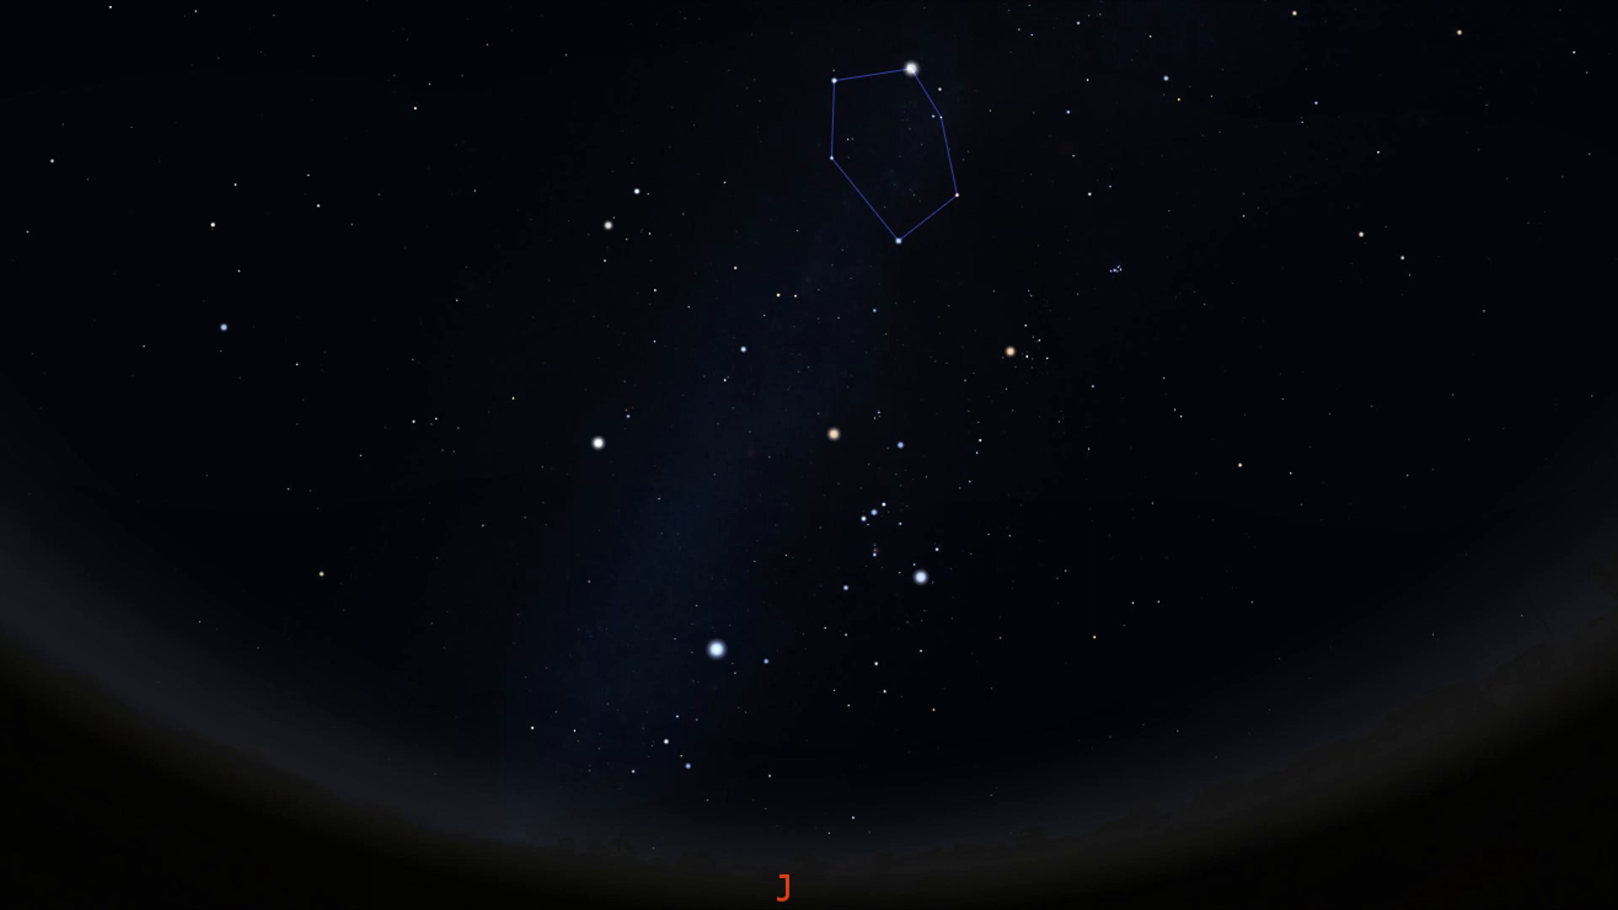
# - Select Capella at the top corner of Auriga's stick figure
pyautogui.click(912, 67)
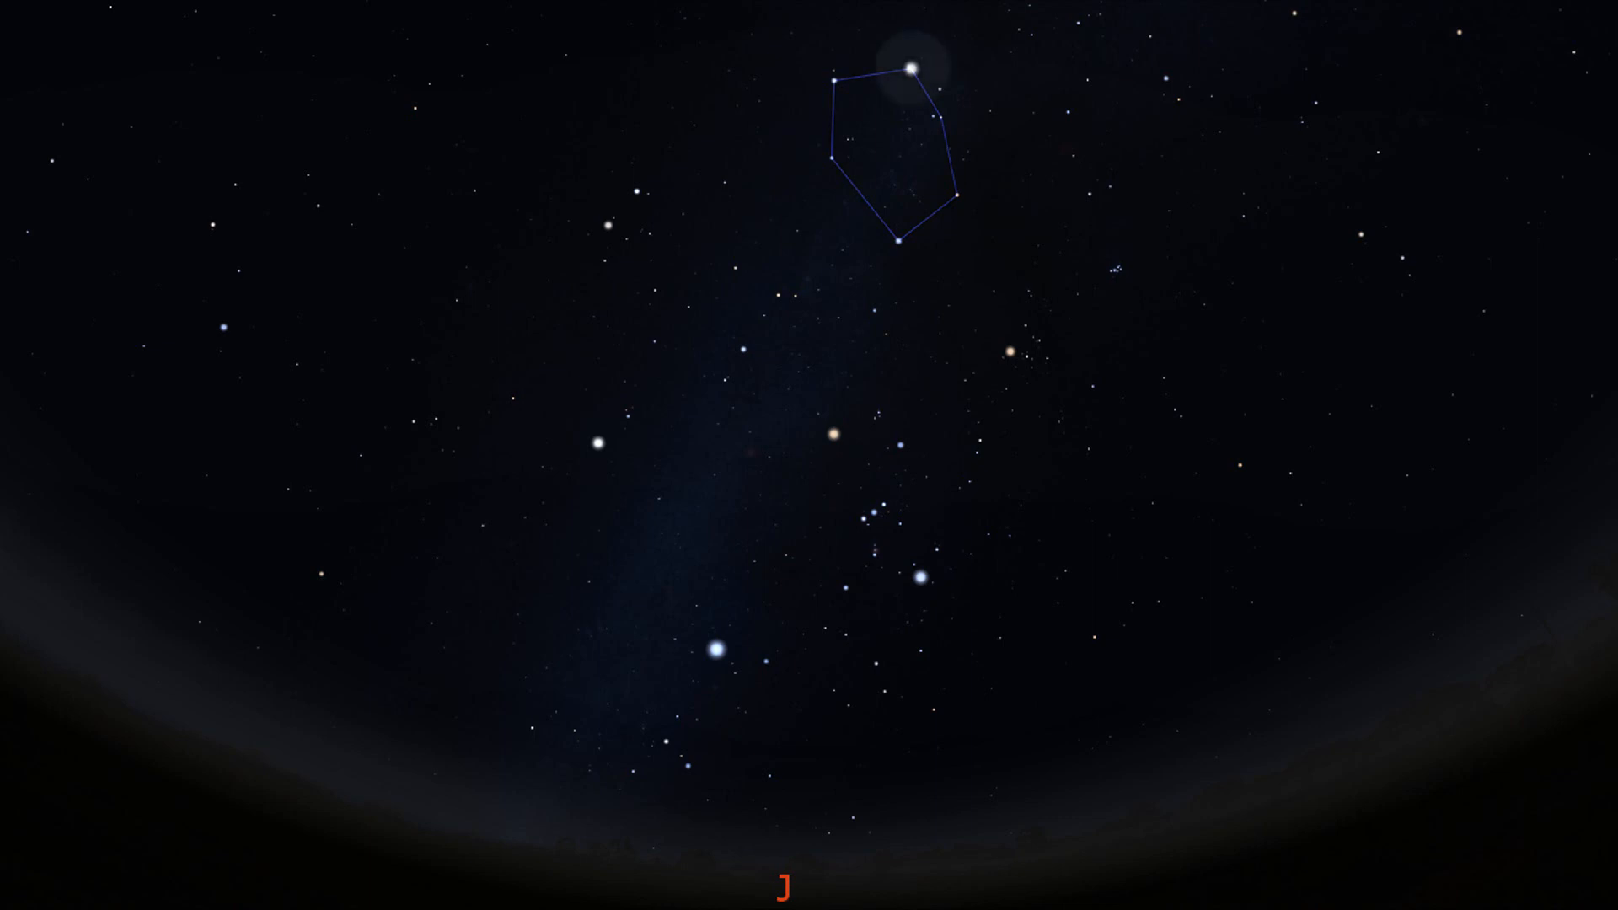